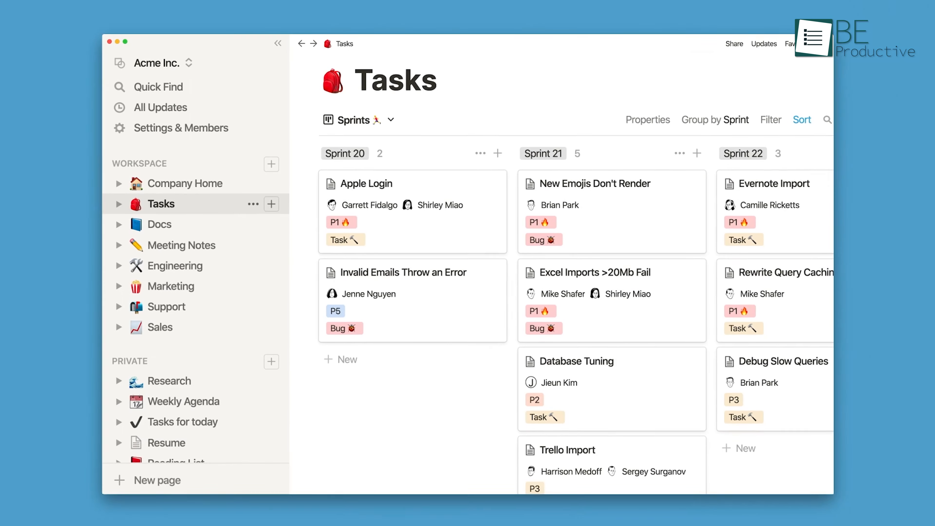
Step: Switch the page icon picker to Icons and assign coloured icons to New Design and Personal (diamond arrow)
{"action": "left_click", "coordinate": [159, 327]}
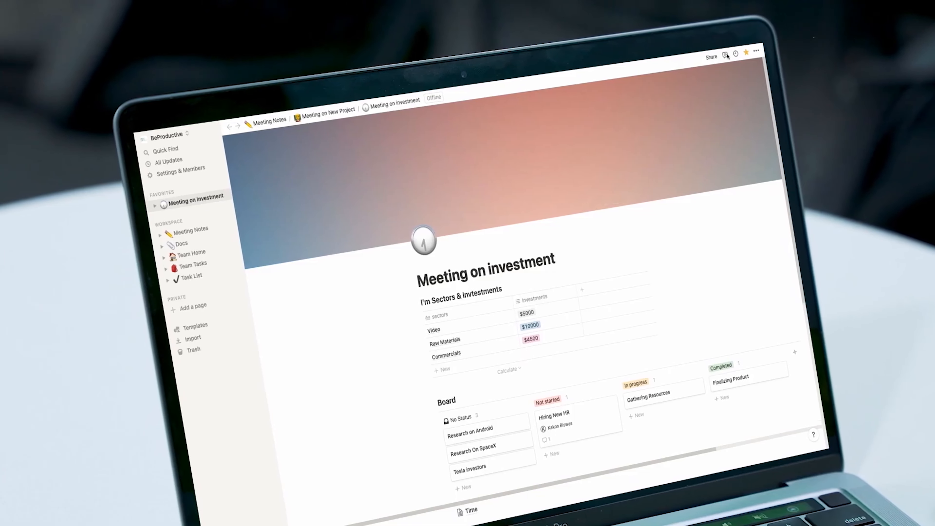
{"action": "left_click", "coordinate": [727, 55]}
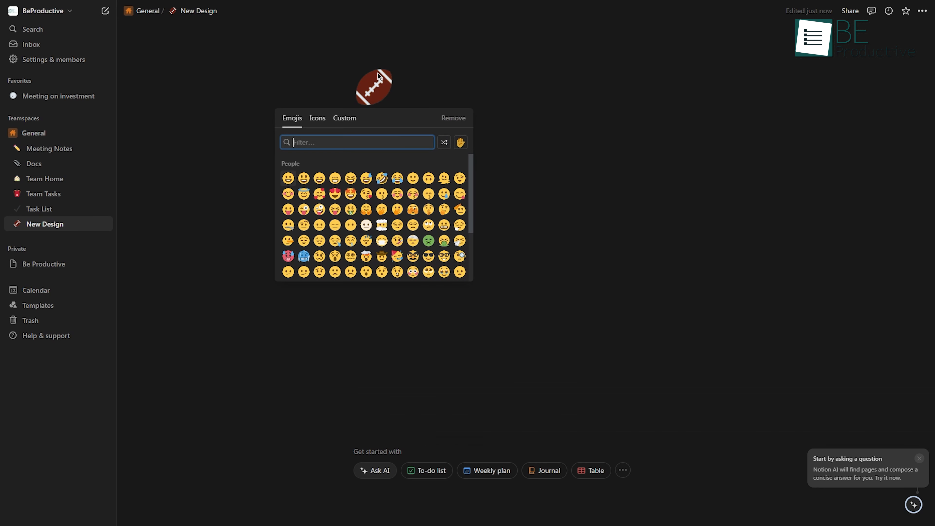
{"action": "left_click", "coordinate": [317, 118]}
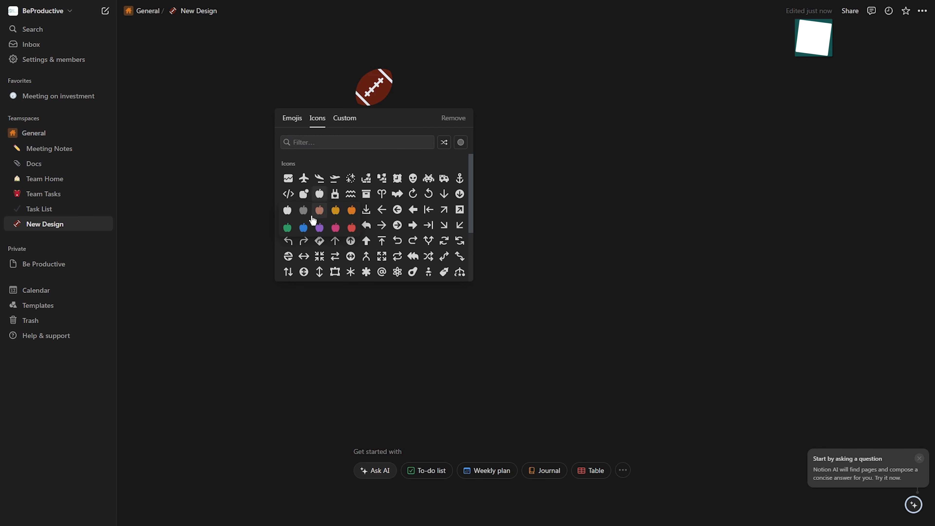
{"action": "left_click", "coordinate": [304, 227]}
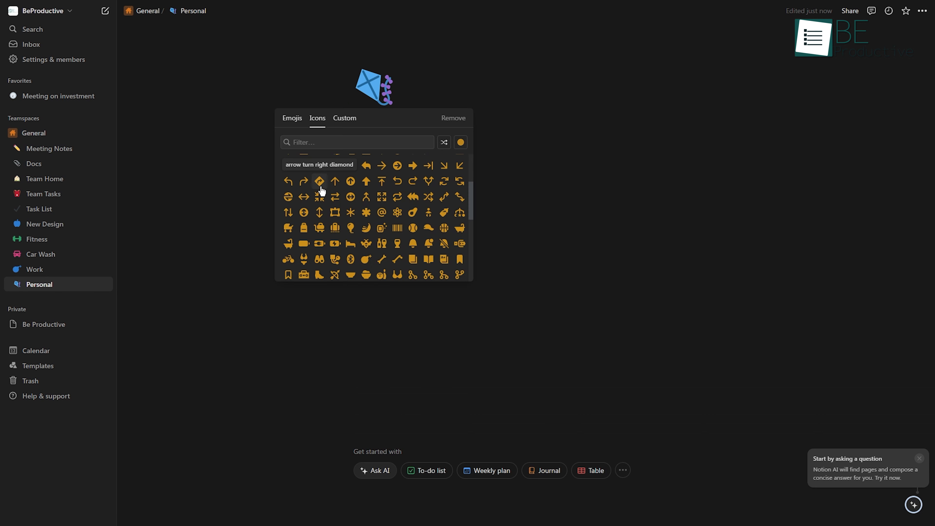
{"action": "left_click", "coordinate": [319, 181]}
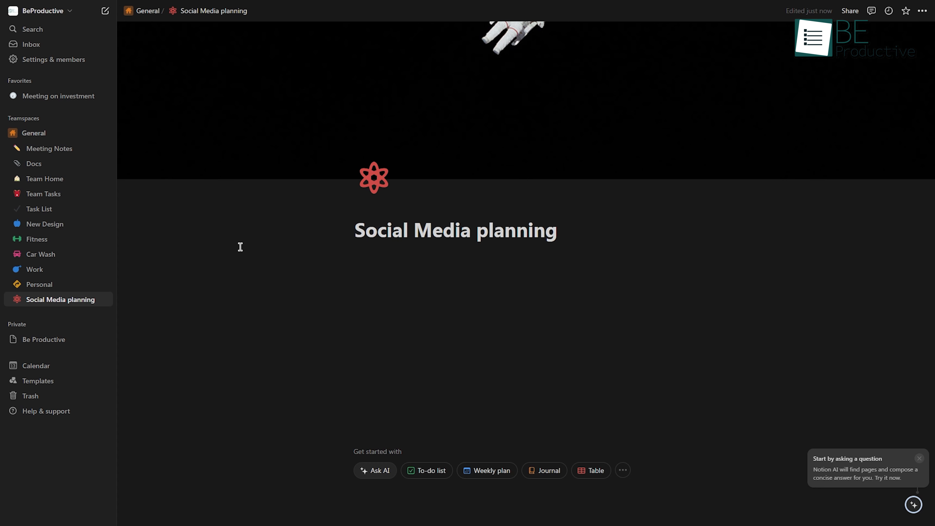
{"action": "mouse_move", "coordinate": [245, 250]}
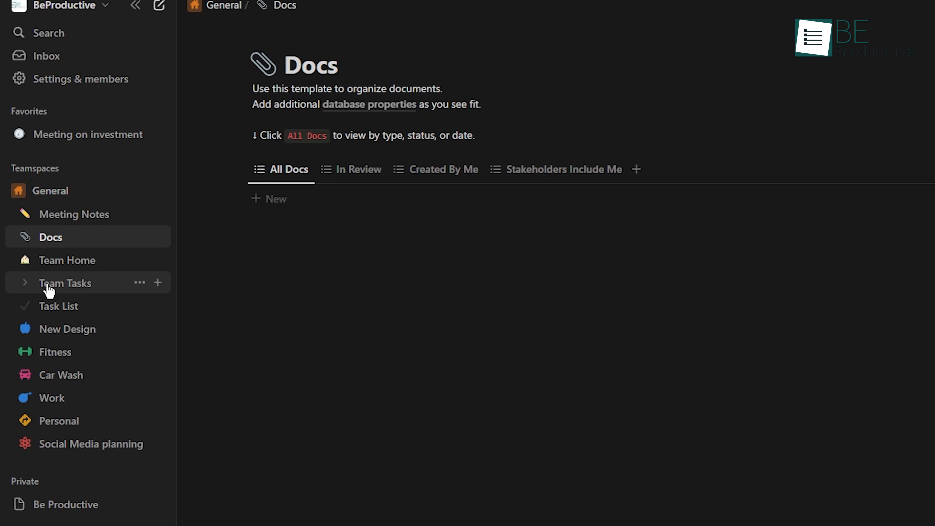
{"action": "mouse_move", "coordinate": [59, 420]}
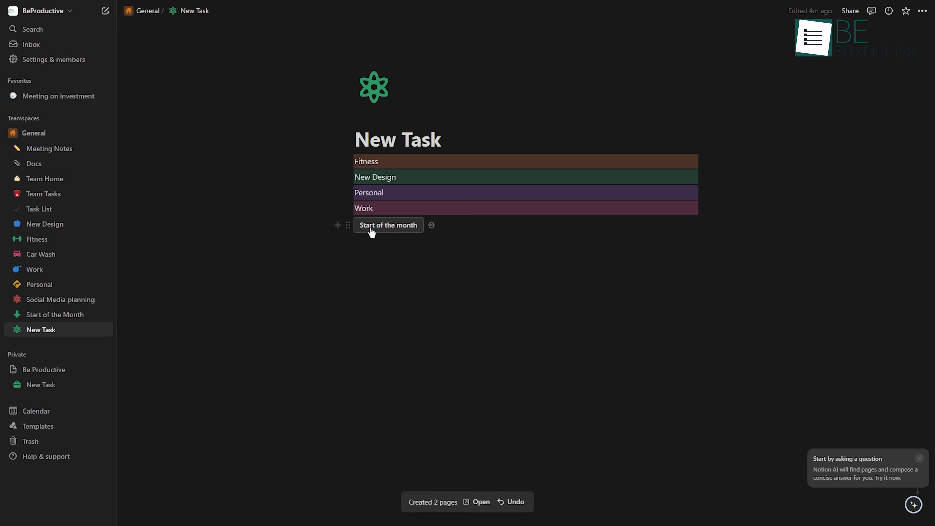
{"action": "mouse_move", "coordinate": [486, 505]}
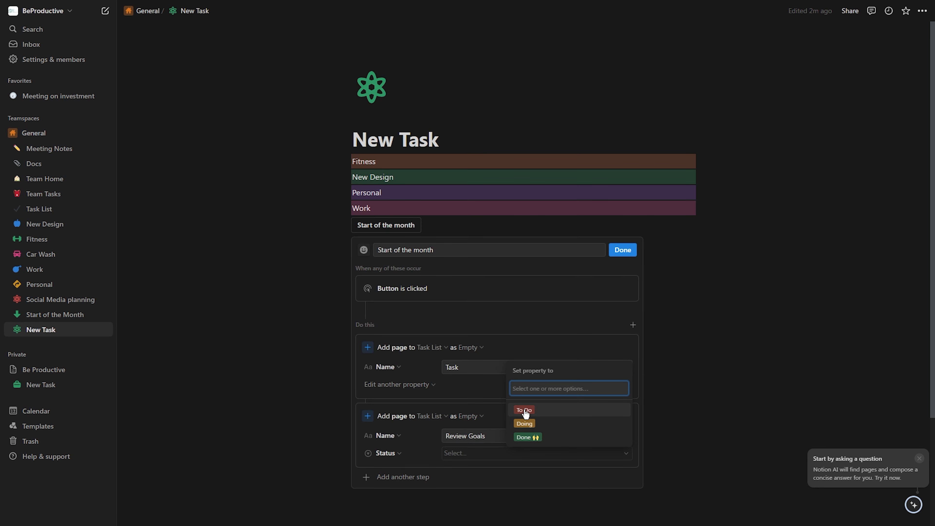
Step: Mark the Review Goals step's Status as To Do and finish the button automation with Done
{"action": "left_click", "coordinate": [523, 410]}
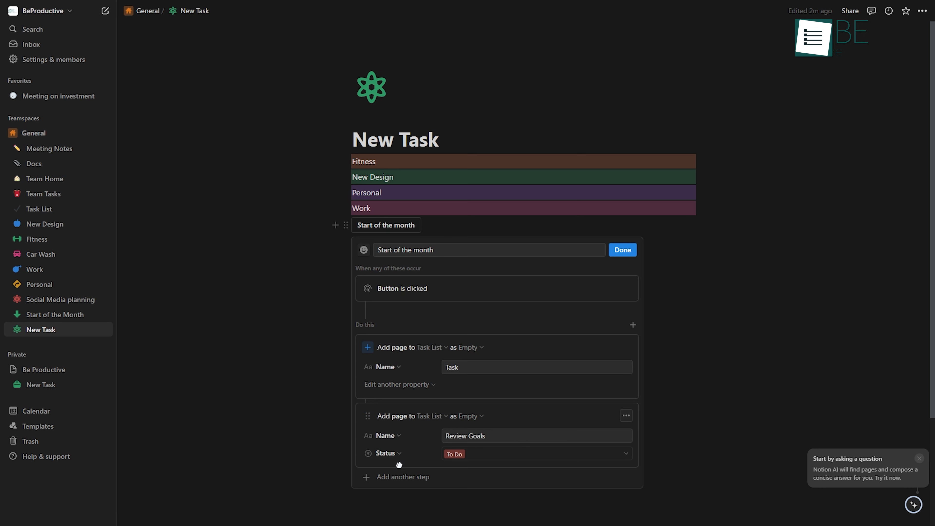
{"action": "left_click", "coordinate": [467, 348]}
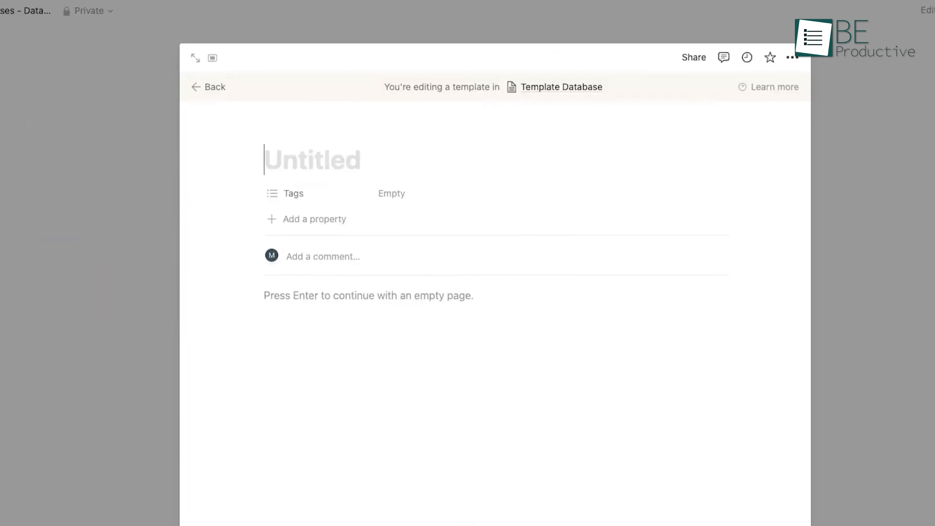
{"action": "type", "text": "Meeting Notes -"}
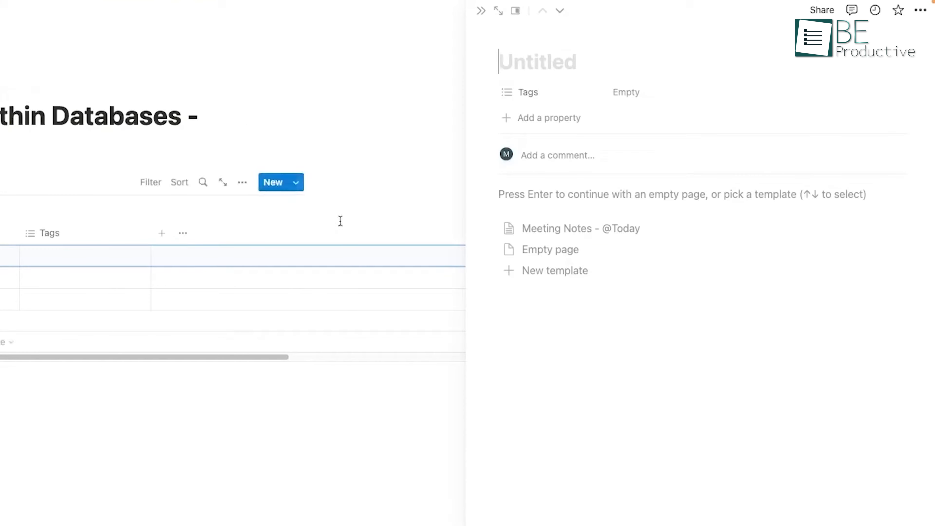
{"action": "left_click", "coordinate": [579, 228]}
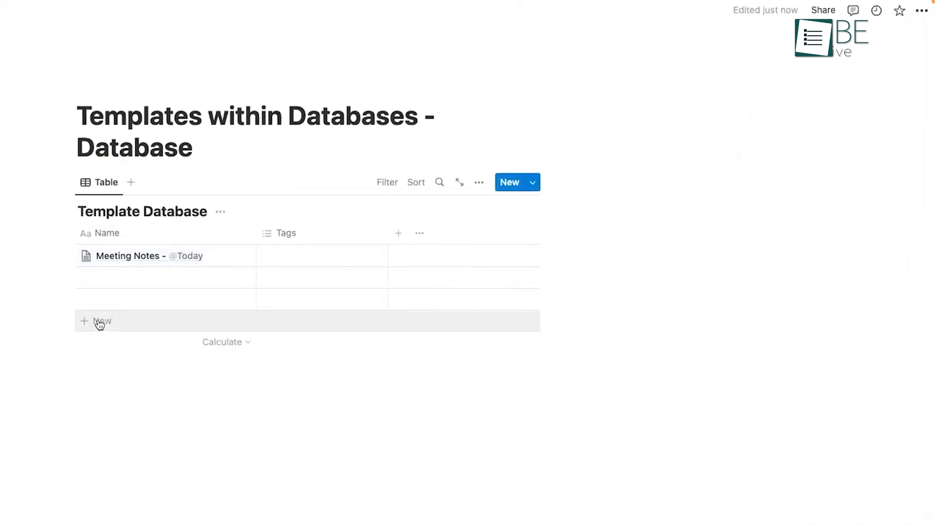
{"action": "left_click", "coordinate": [102, 321]}
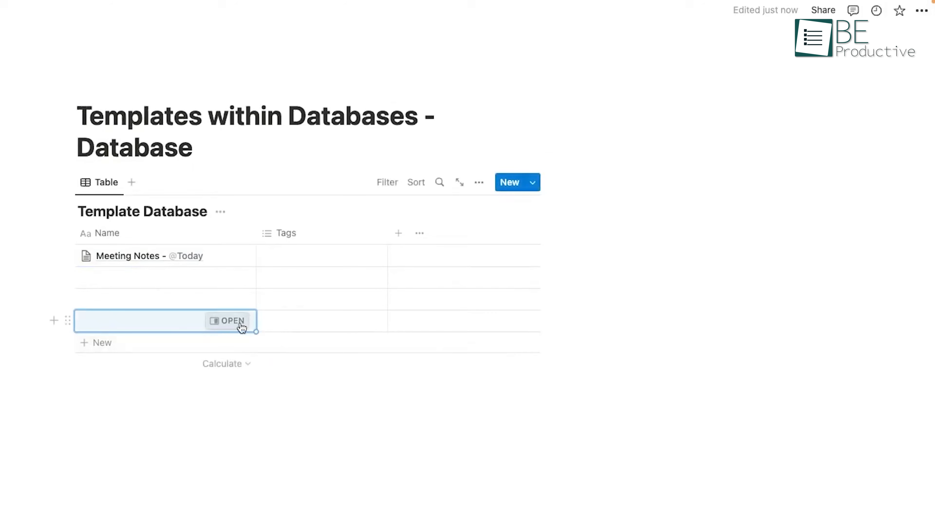
{"action": "left_click", "coordinate": [232, 321]}
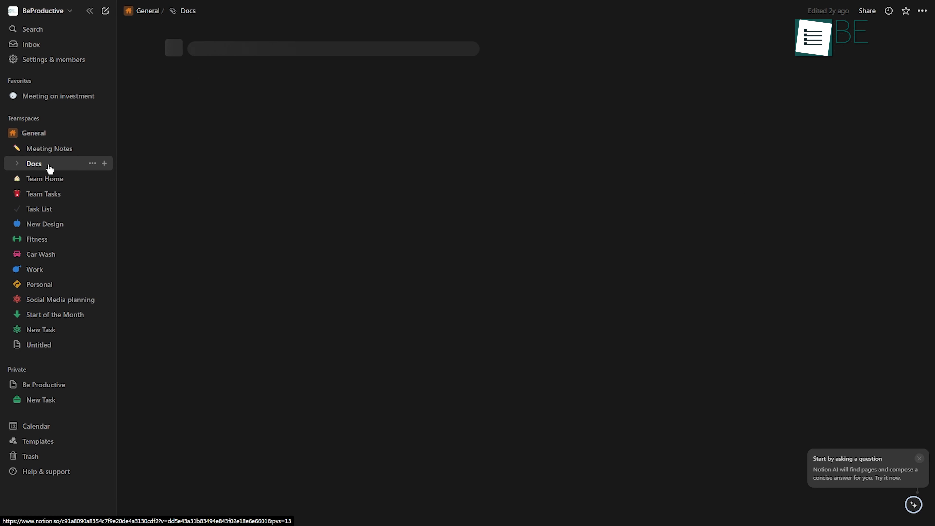
Step: Write a 'Home | Work | Car Wash |' nav bar on Home and jump to Habit Tracker and Notes from it
{"action": "left_click", "coordinate": [43, 194]}
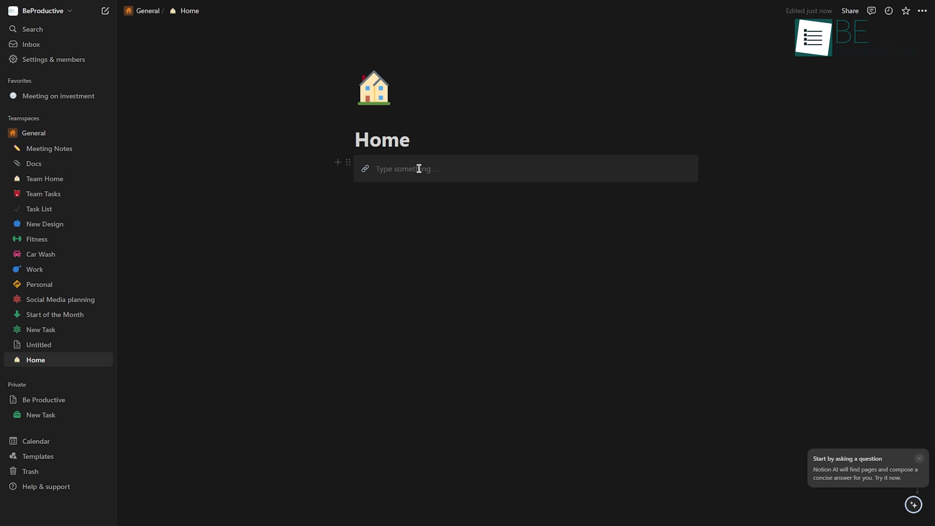
{"action": "type", "text": "Home | Work"}
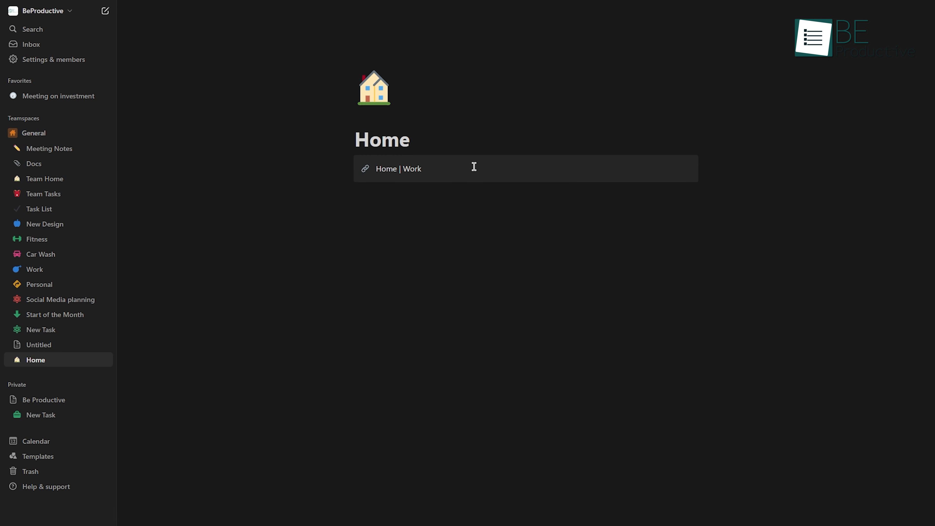
{"action": "type", "text": "Car Wash |"}
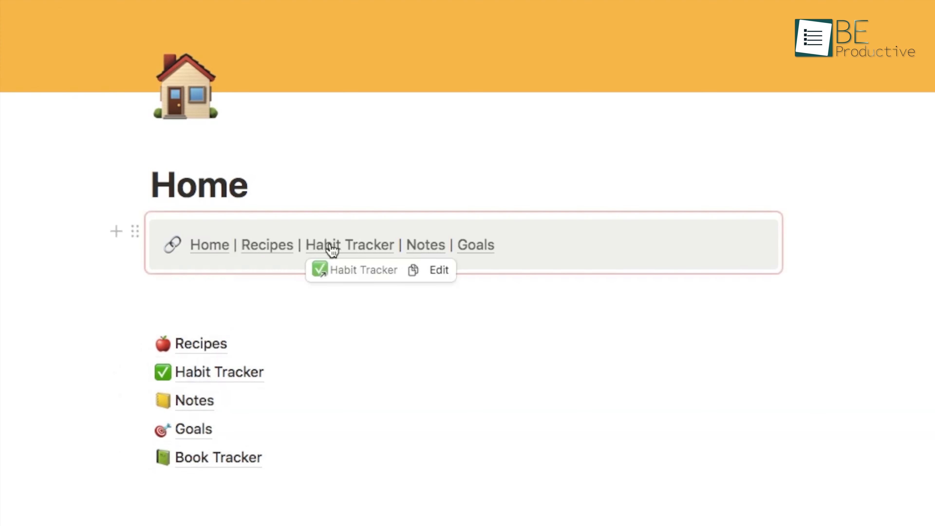
{"action": "left_click", "coordinate": [350, 245]}
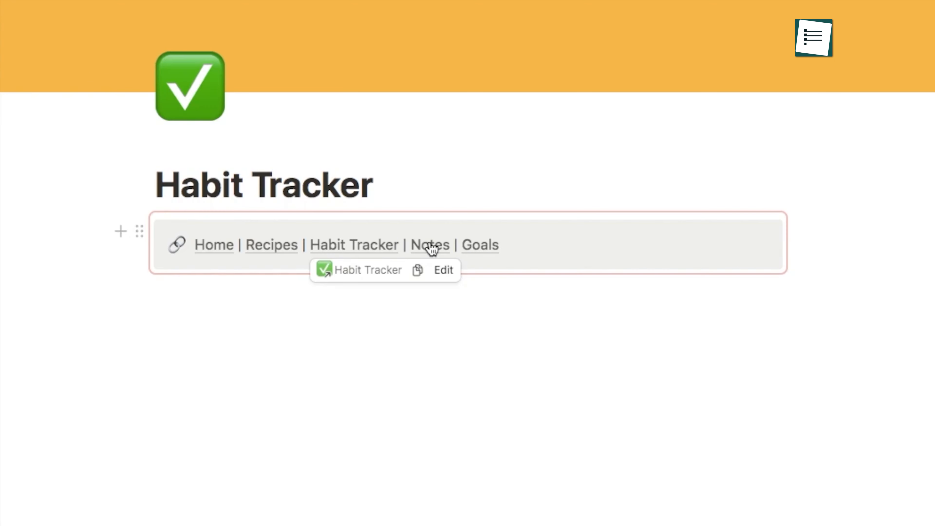
{"action": "left_click", "coordinate": [429, 244]}
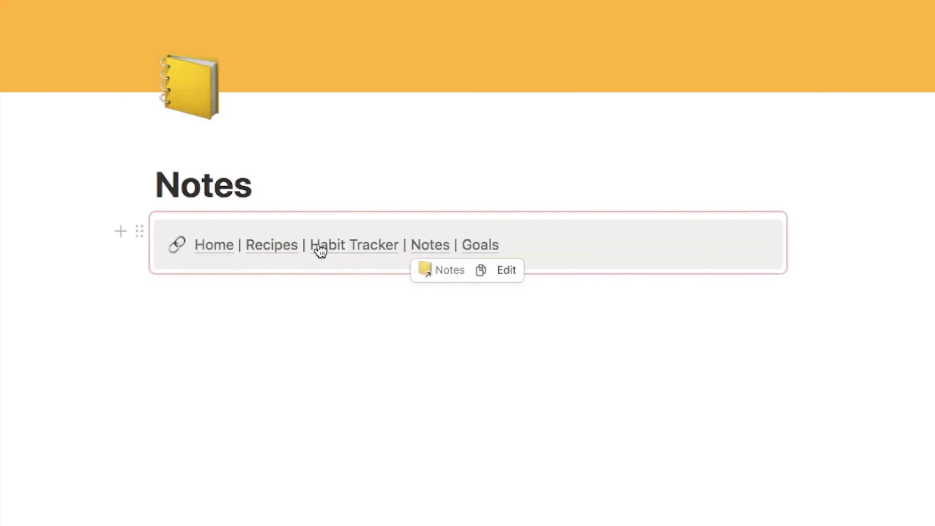
{"action": "left_click", "coordinate": [213, 245]}
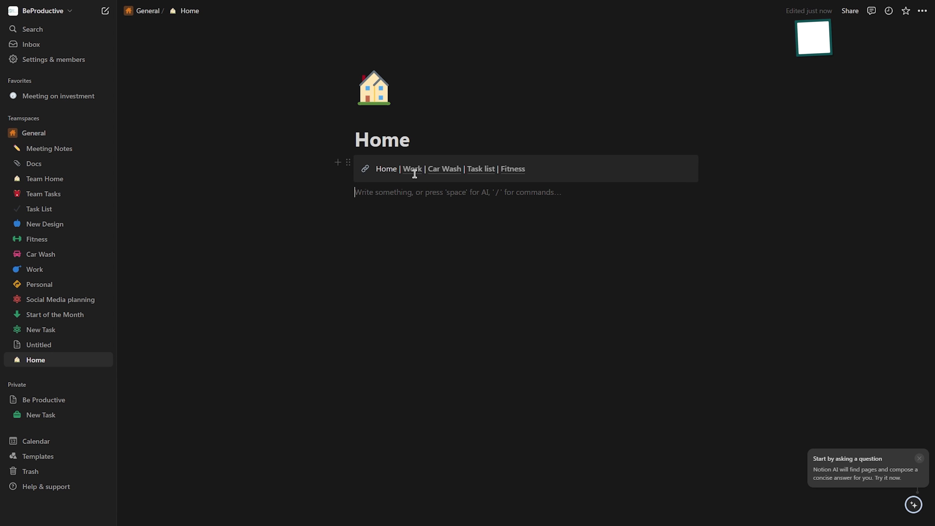
Step: Browse sidebar pages back to Home and bring up Notion's template gallery
{"action": "left_click", "coordinate": [50, 148]}
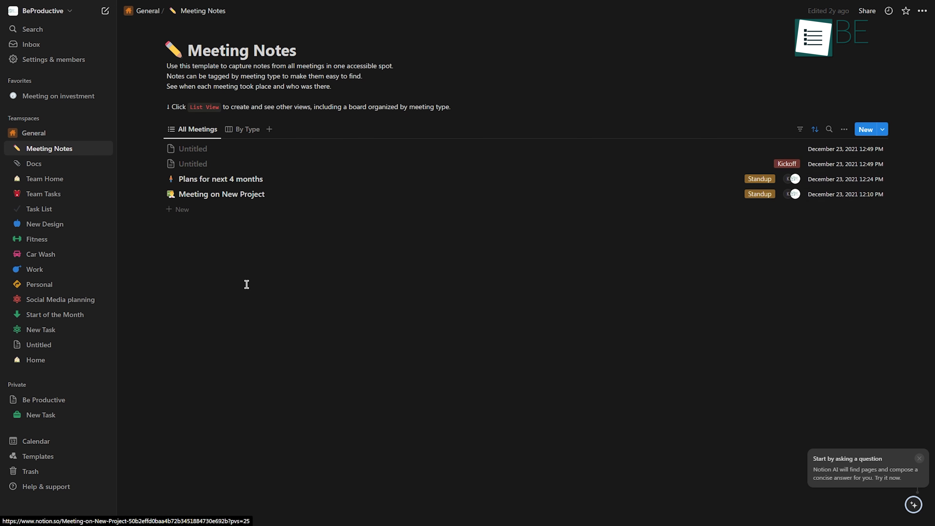
{"action": "left_click", "coordinate": [35, 360]}
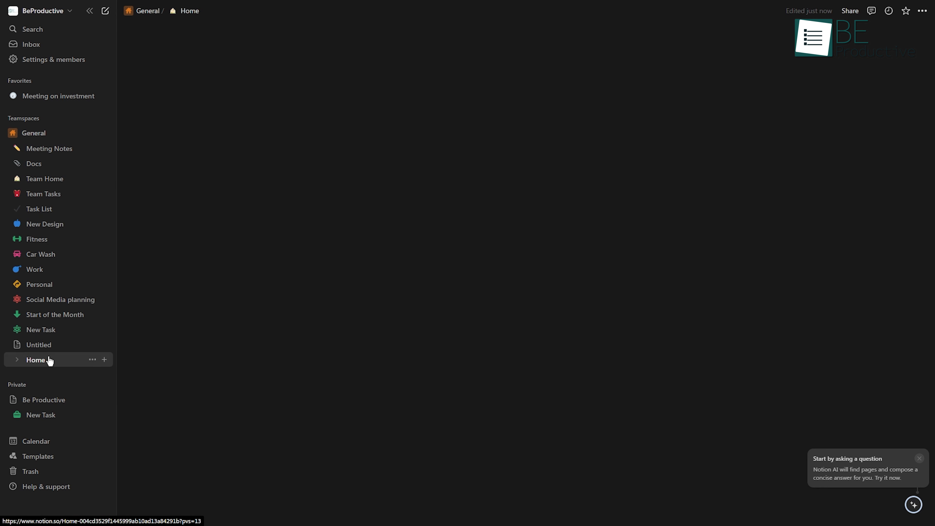
{"action": "left_click", "coordinate": [37, 239]}
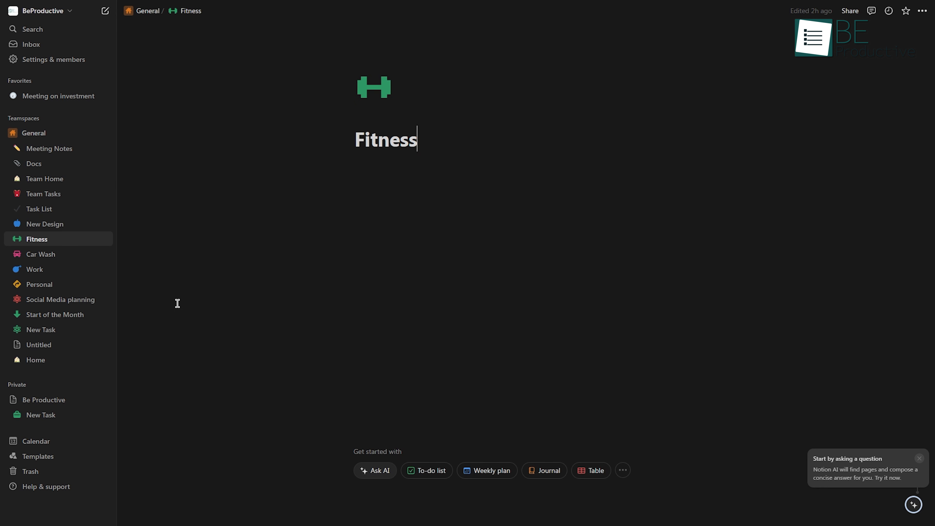
{"action": "left_click", "coordinate": [49, 148]}
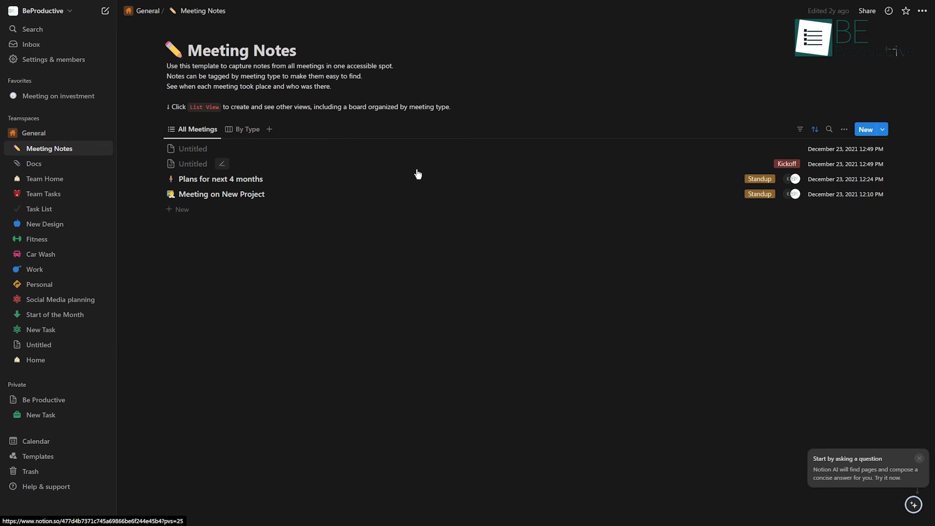
{"action": "left_click", "coordinate": [866, 130]}
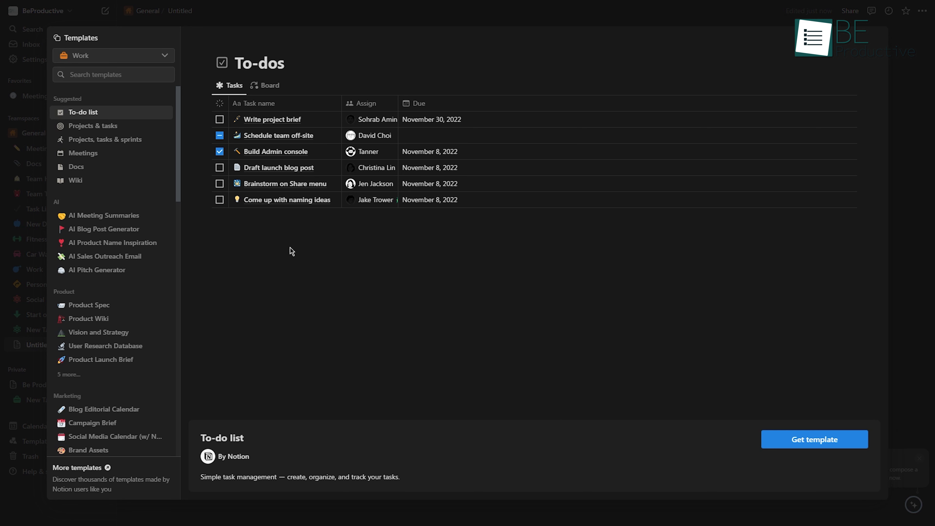
Step: Preview the AI Blog Post Generator, to-do list and User Research Database templates, then start a /t block on Planets
{"action": "left_click", "coordinate": [104, 215]}
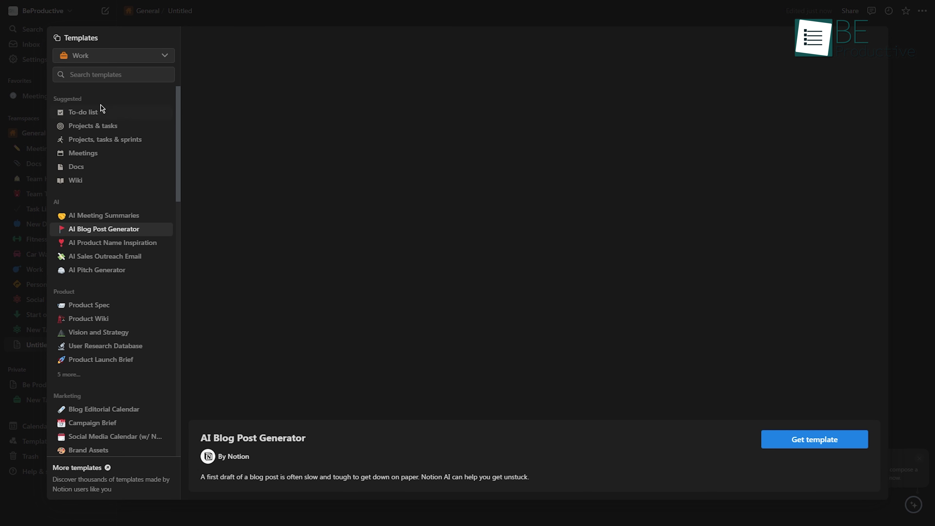
{"action": "left_click", "coordinate": [83, 112]}
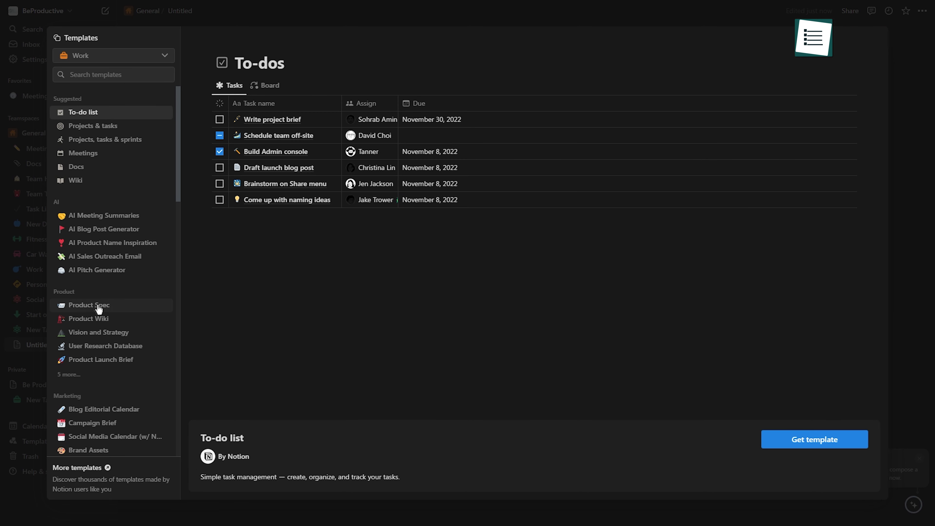
{"action": "left_click", "coordinate": [88, 305]}
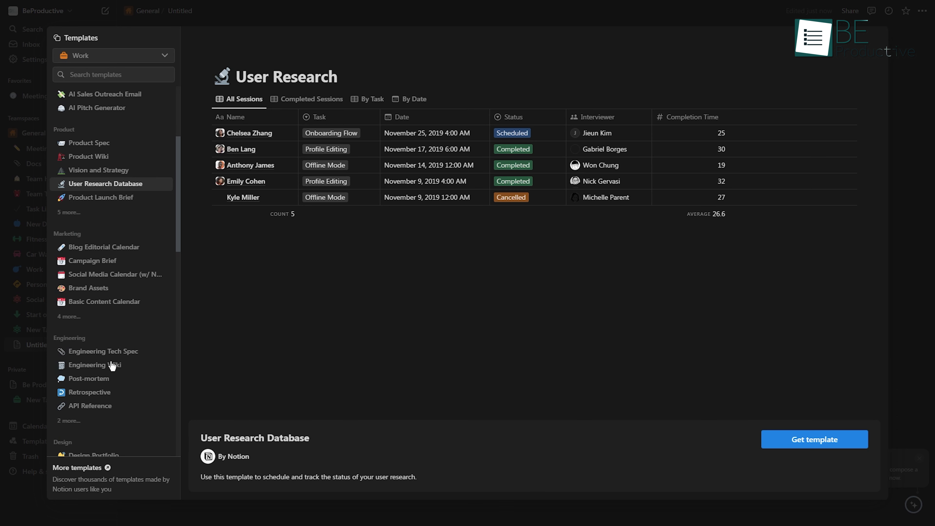
{"action": "mouse_move", "coordinate": [645, 312]}
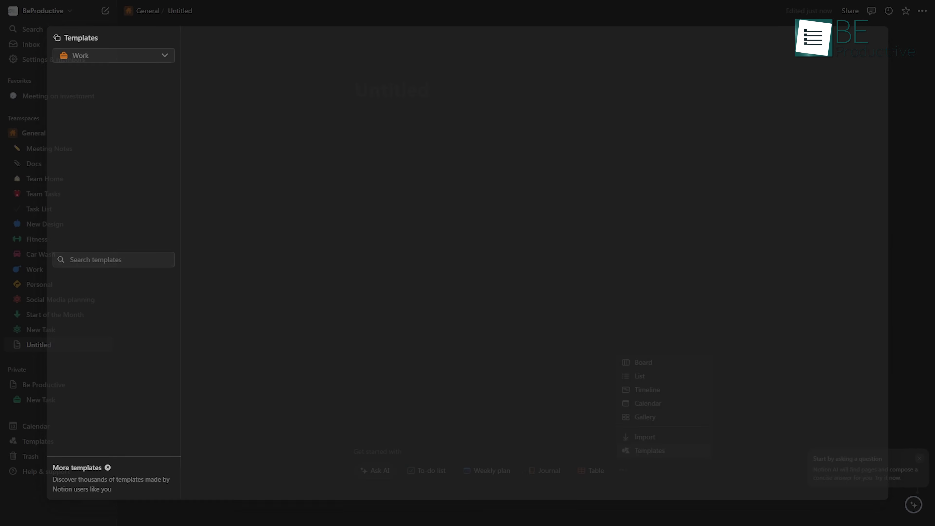
{"action": "type", "text": "/t"}
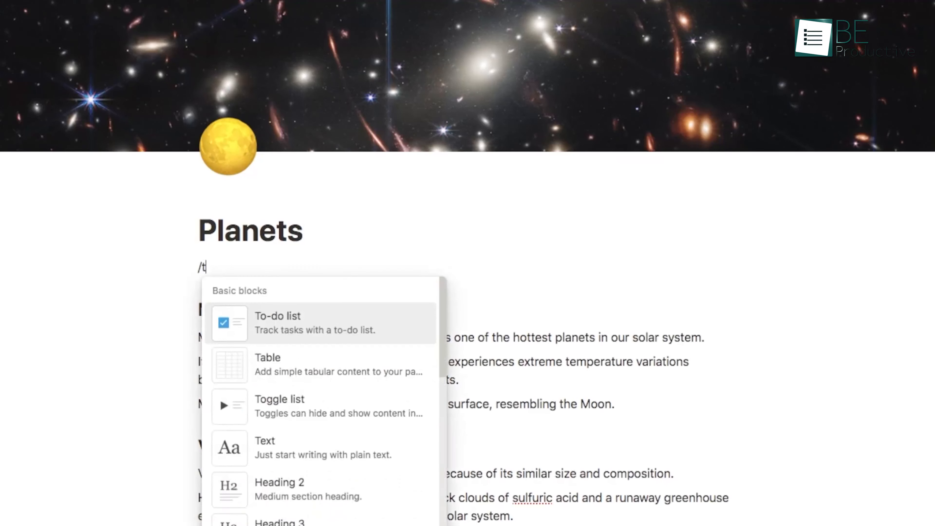
Step: Insert a Table of contents block under the Planets title and scroll through the Mercury-to-Neptune sections
{"action": "type", "text": "able"}
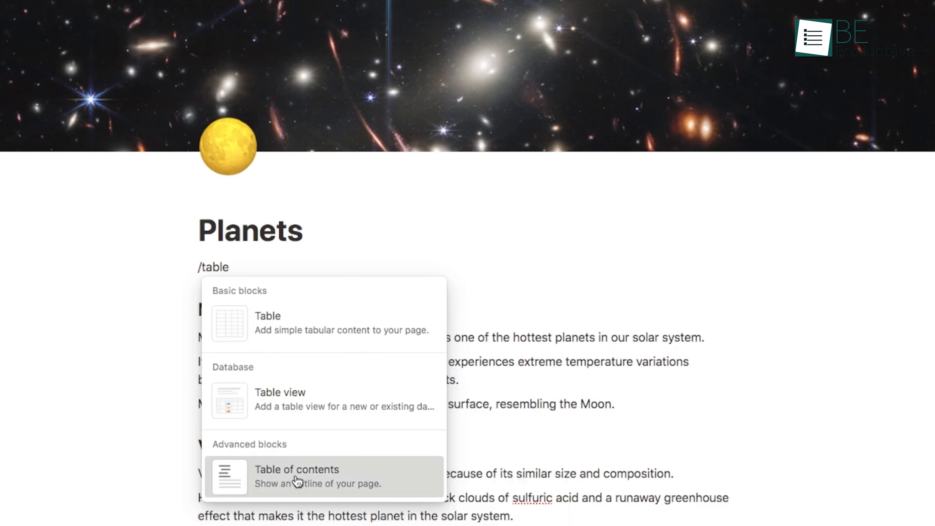
{"action": "left_click", "coordinate": [296, 476]}
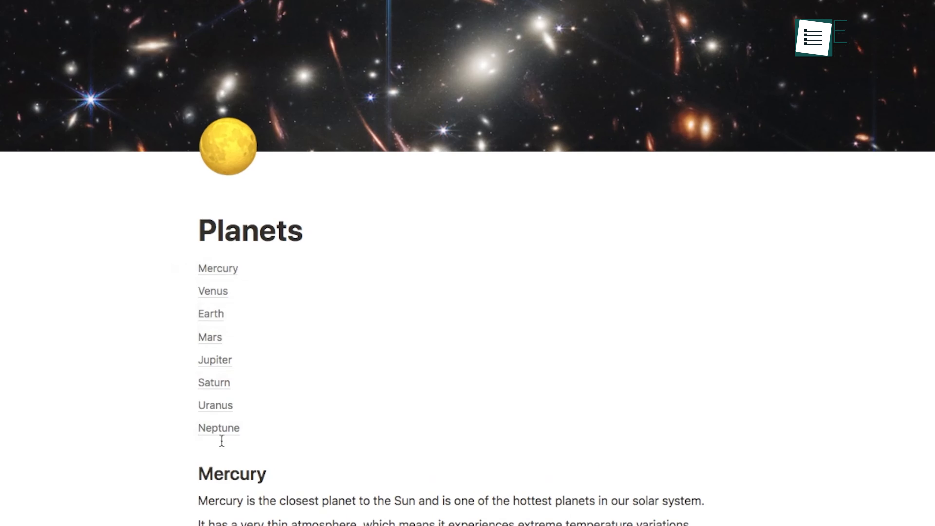
{"action": "scroll", "scroll_direction": "down", "scroll_amount": 3}
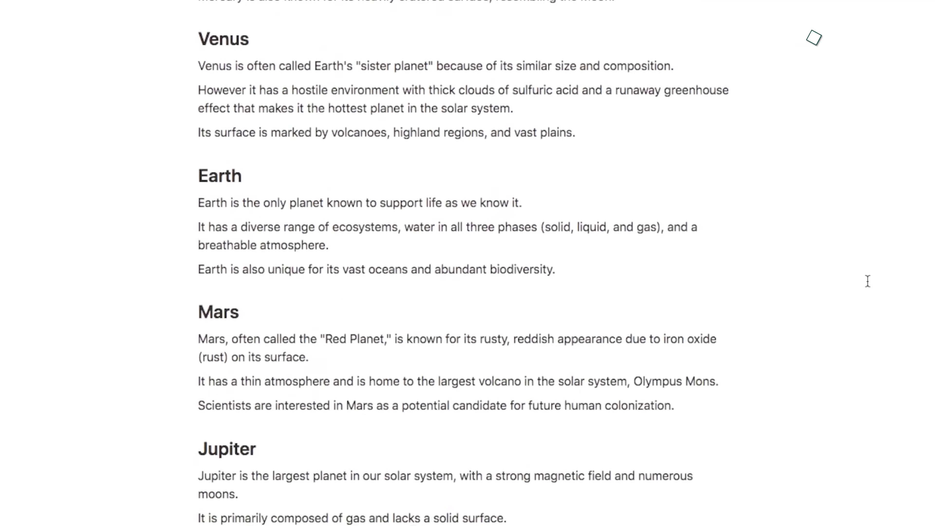
{"action": "scroll", "scroll_direction": "down", "scroll_amount": 3}
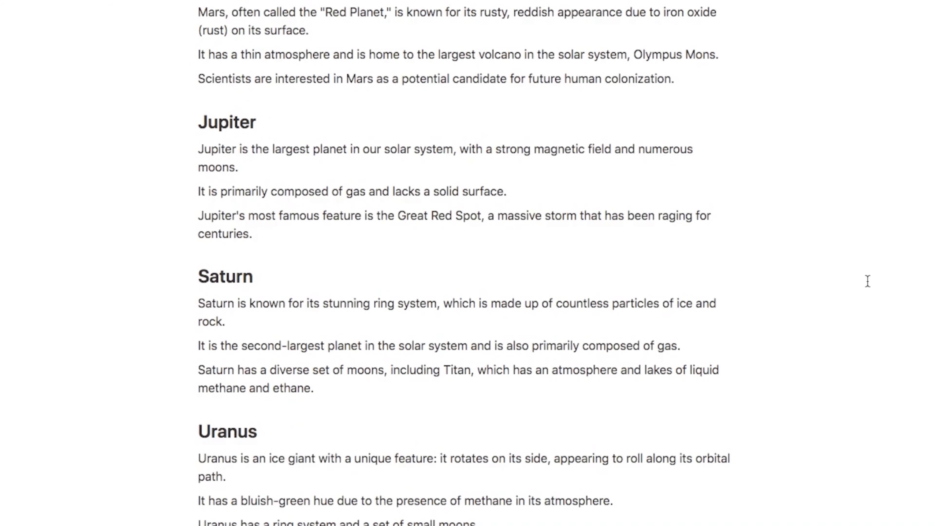
{"action": "scroll", "scroll_direction": "down", "scroll_amount": 3}
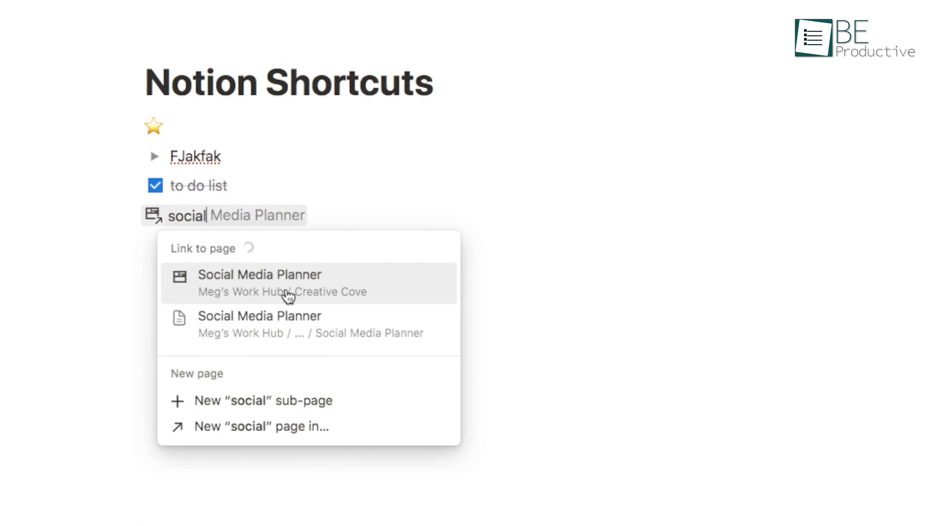
Step: Link the Social Media Planner page from the Link to page results on the shortcuts page
{"action": "left_click", "coordinate": [260, 282]}
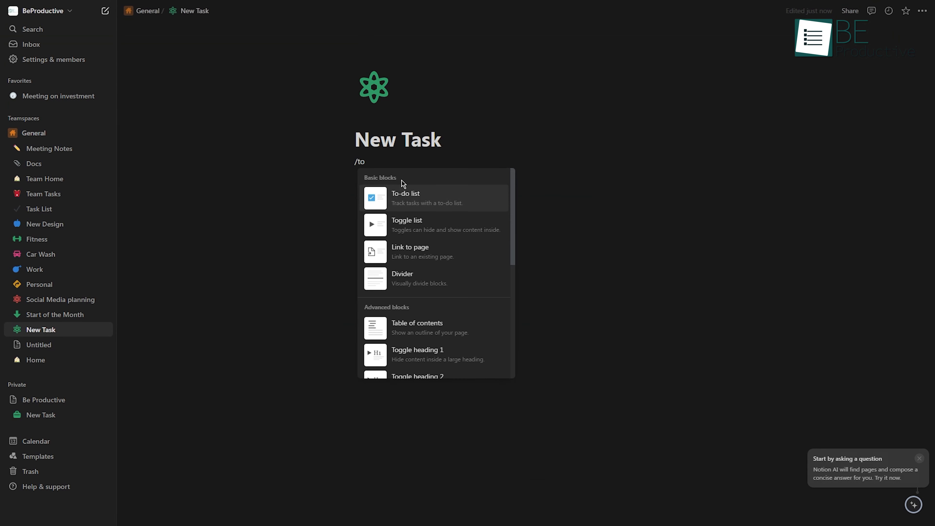
Step: Add a 'Client meet' to-do item on the New Task page
{"action": "left_click", "coordinate": [406, 197]}
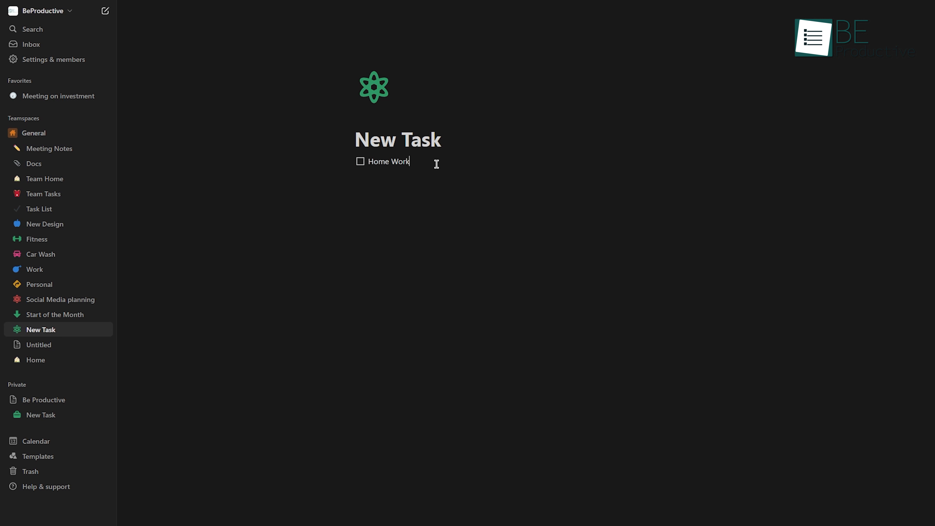
{"action": "type", "text": "Client meet"}
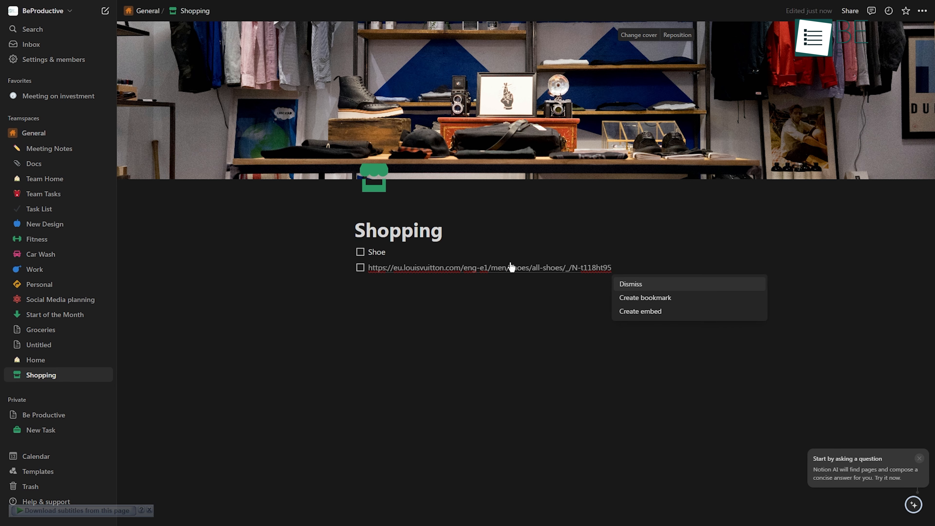
Step: Give the Groceries page an Unsplash cover photo found by searching 'grocer'
{"action": "left_click", "coordinate": [40, 329]}
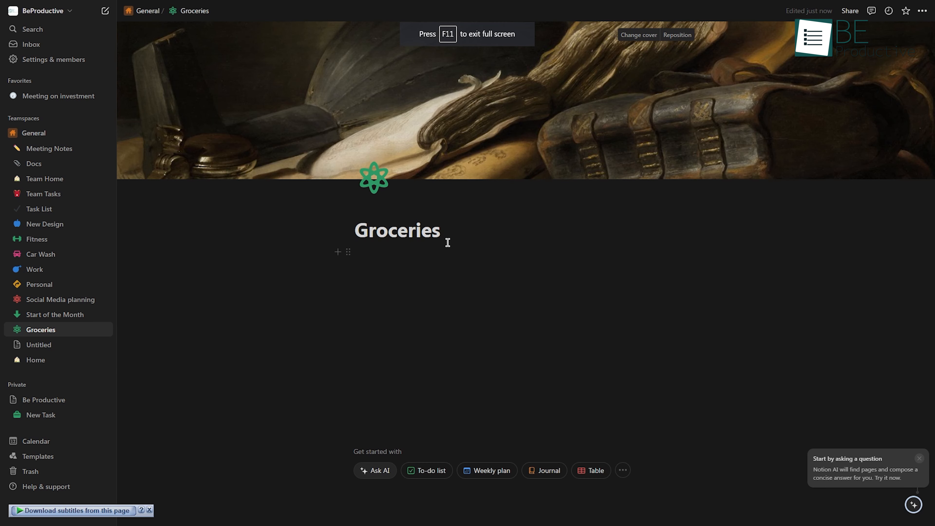
{"action": "left_click", "coordinate": [638, 35]}
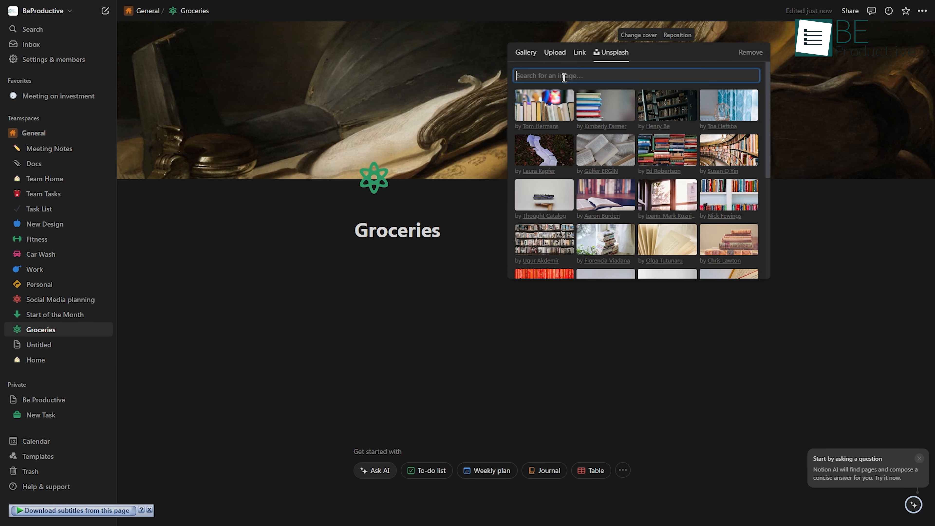
{"action": "type", "text": "grocer"}
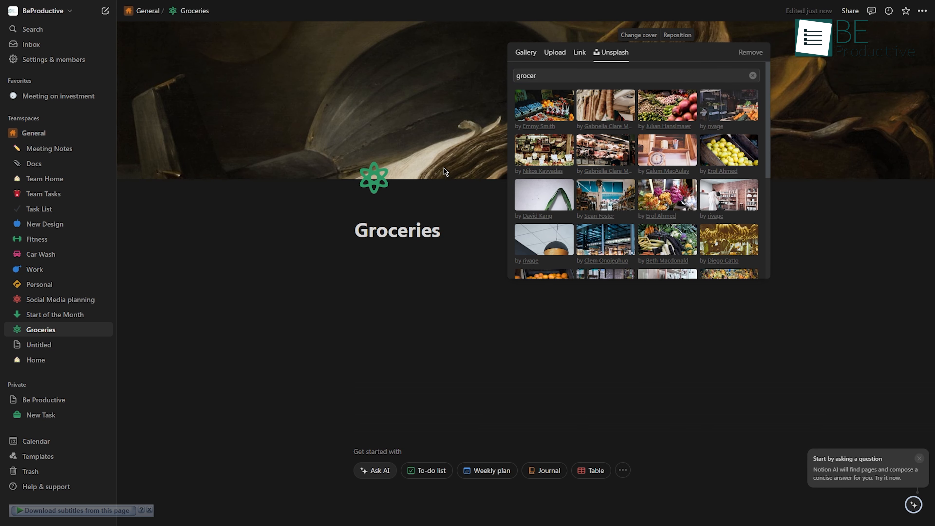
{"action": "right_click", "coordinate": [543, 106]}
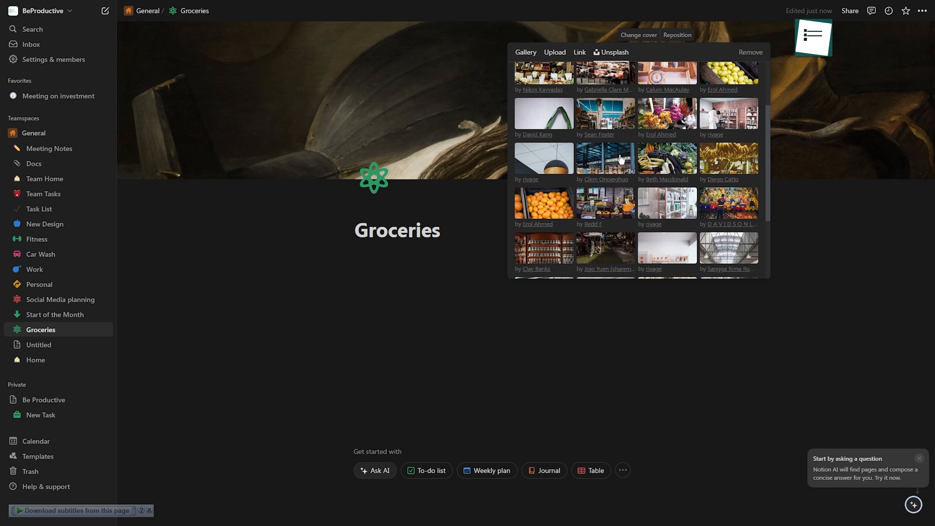
{"action": "left_click", "coordinate": [605, 158]}
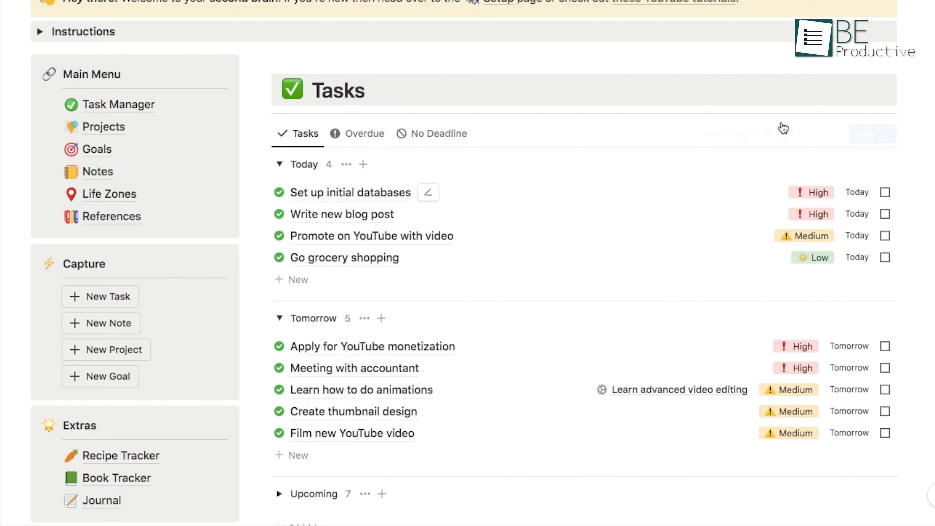
{"action": "mouse_move", "coordinate": [197, 117]}
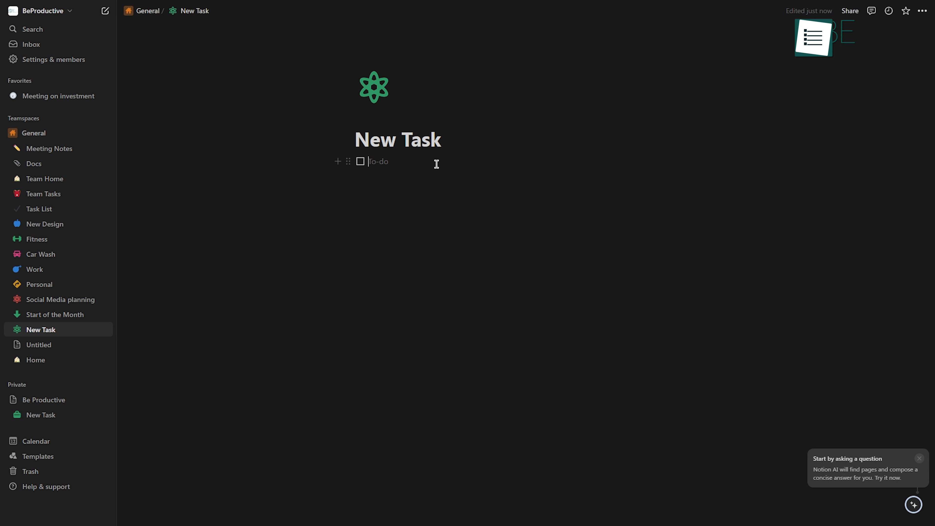
Step: List Home Work and Client meeting as the first two to-dos on New Task
{"action": "type", "text": "Home Wo"}
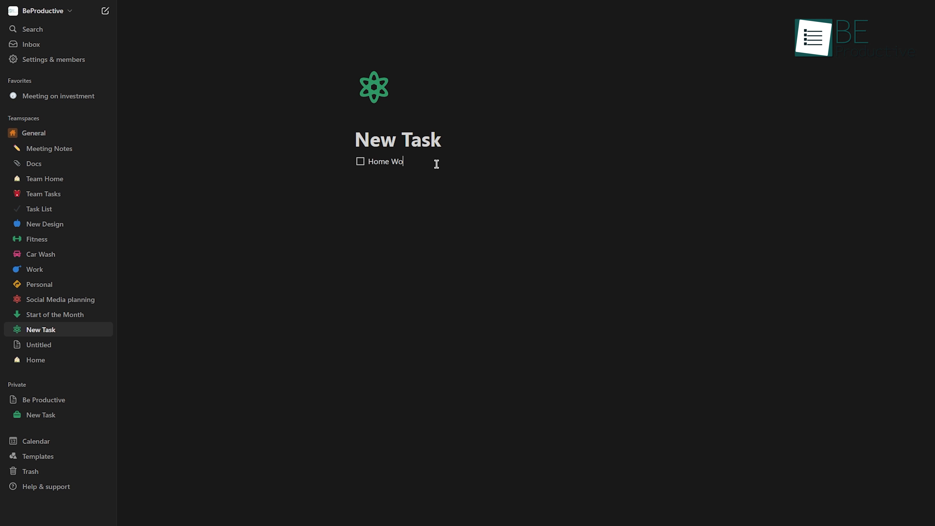
{"action": "key", "text": "enter"}
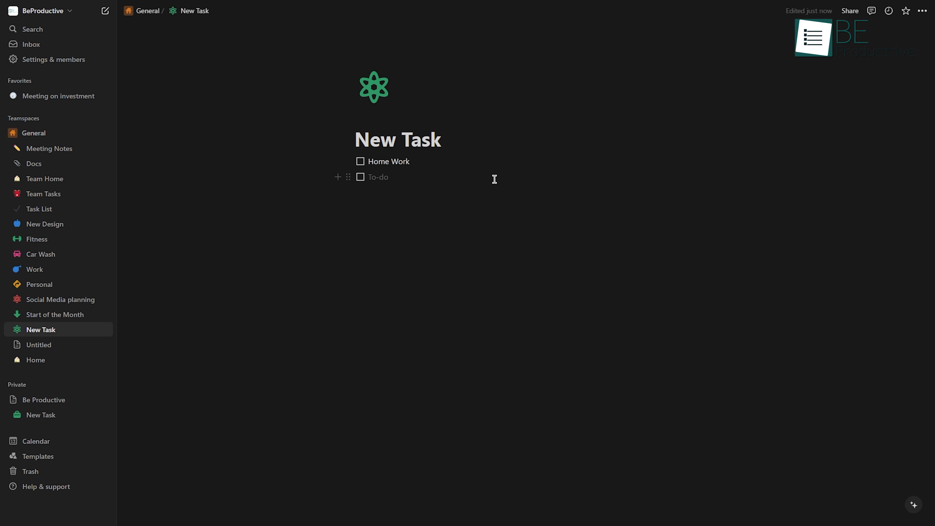
{"action": "type", "text": "Client meeting"}
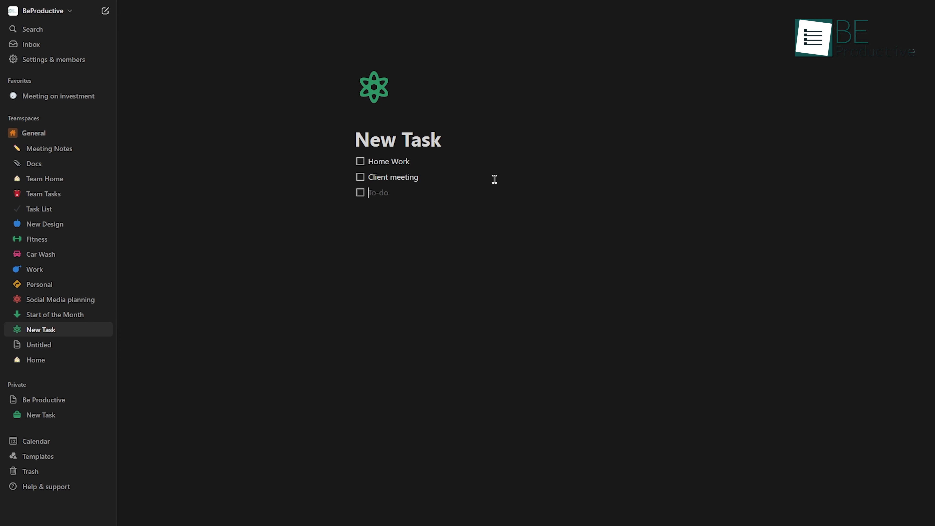